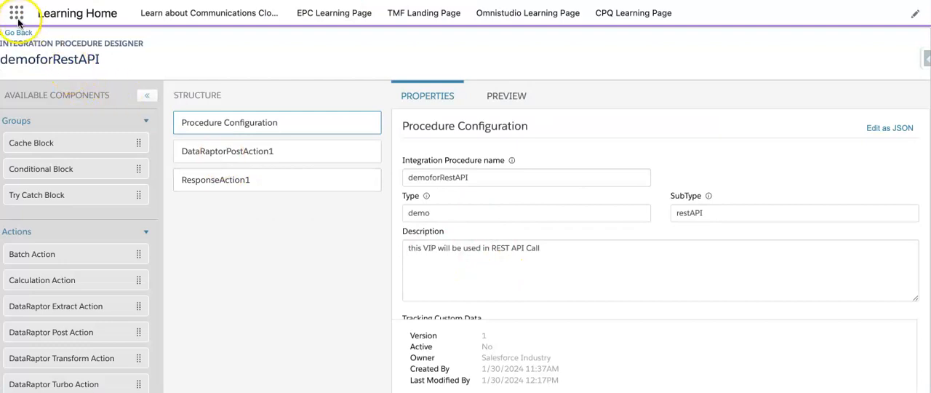
mouse_move(104, 76)
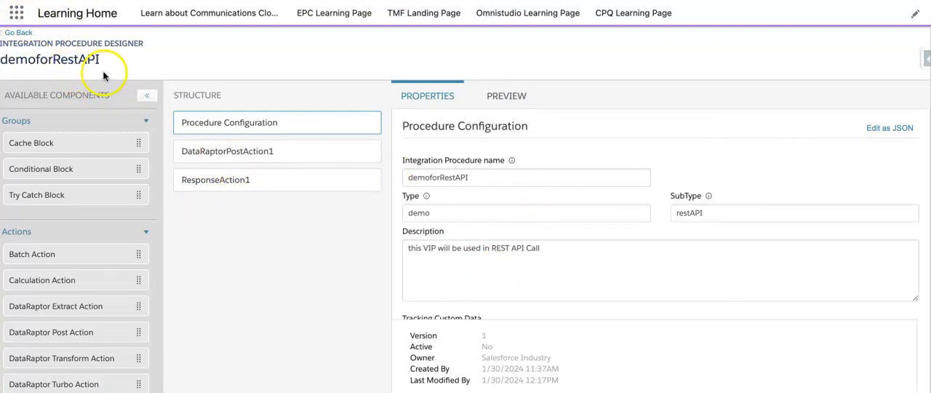
mouse_move(243, 209)
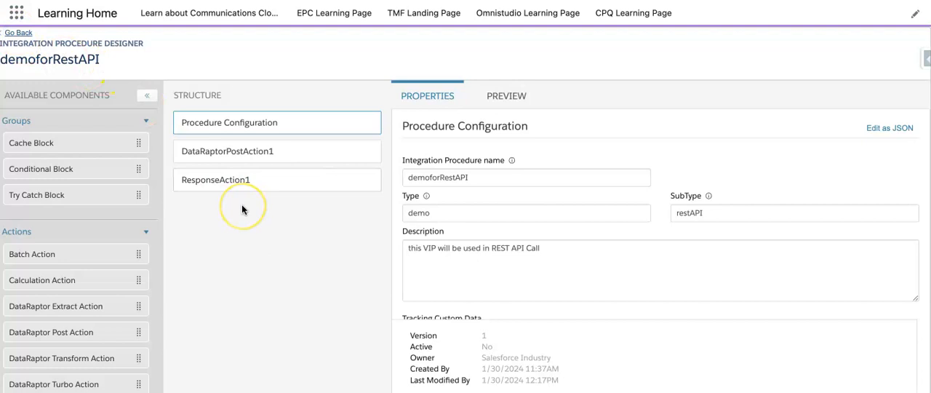
Return from the demoforRestAPI designer to the Integration Procedures list.
left_click(18, 33)
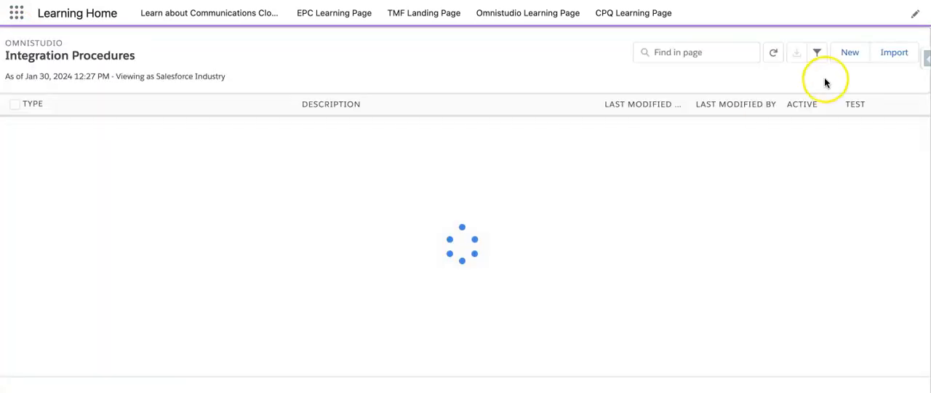
Create a new integration procedure named IPForRESTAPICall.
left_click(849, 52)
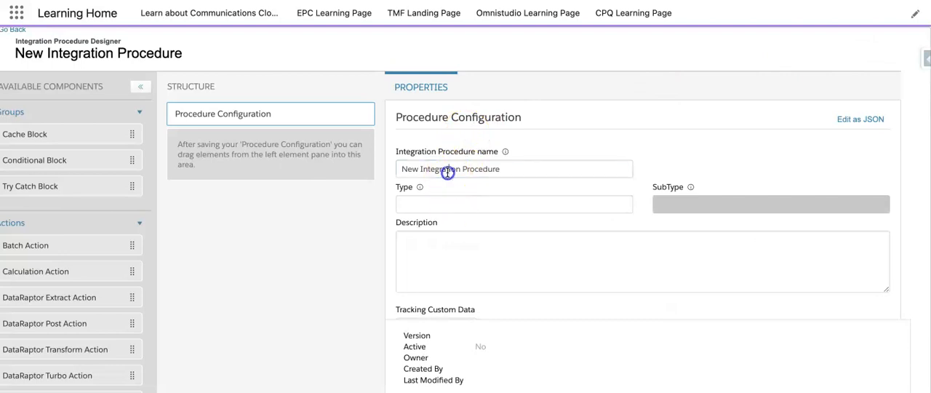
type("IP")
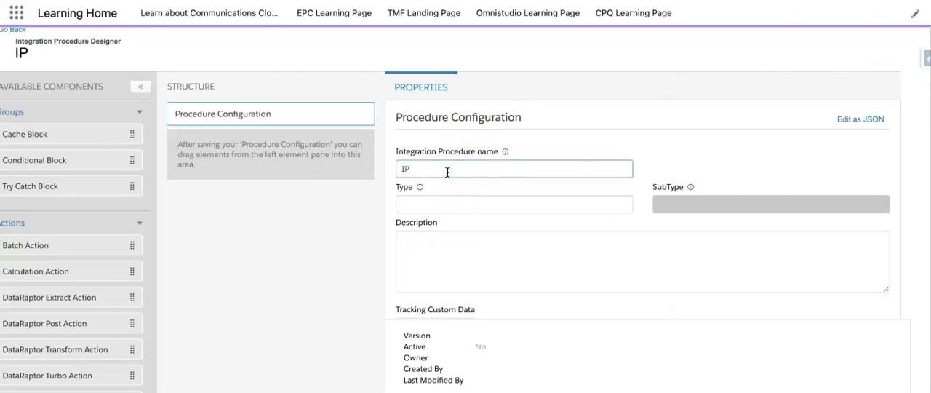
type("For")
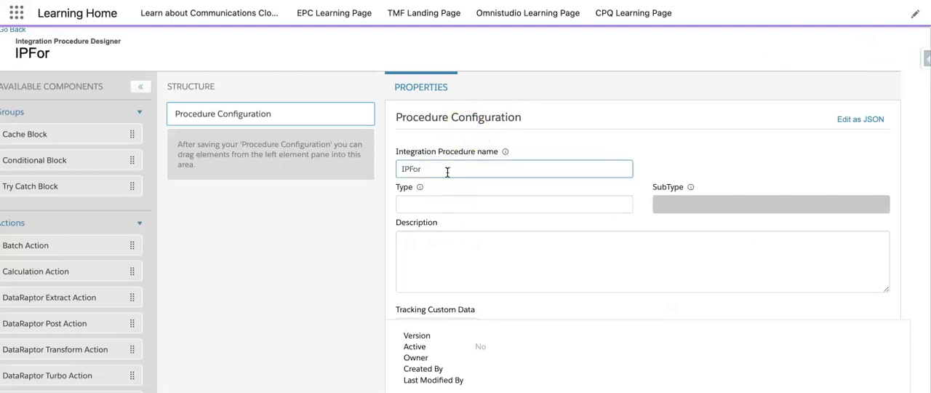
type("REST")
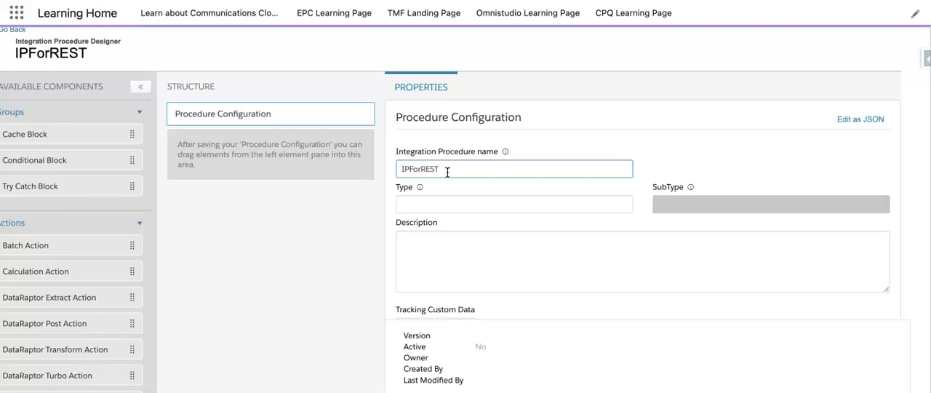
type("A")
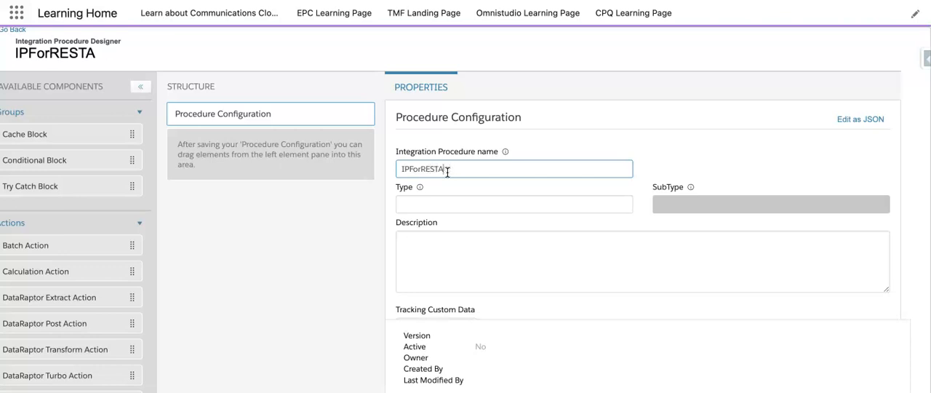
type("PICall")
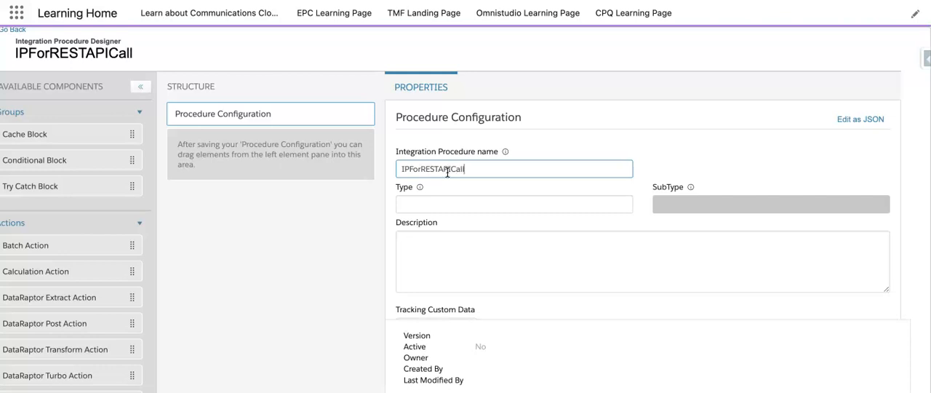
Set the subtype to RestAPI and enter a description about its use for POST calls.
left_click(770, 203)
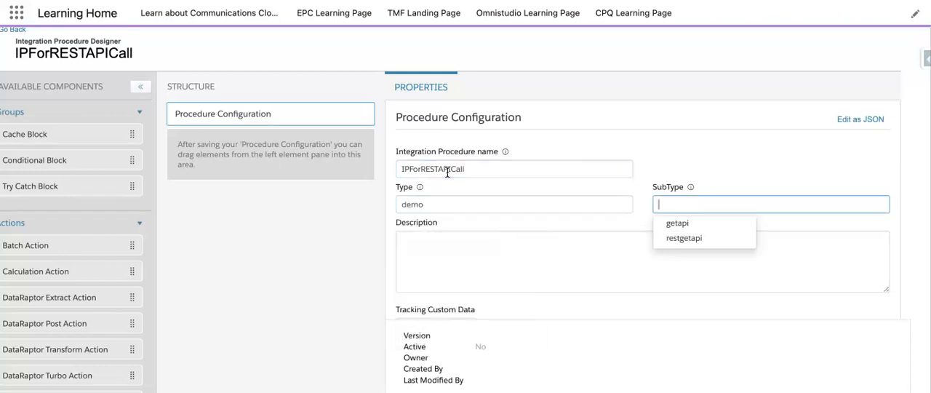
type("R")
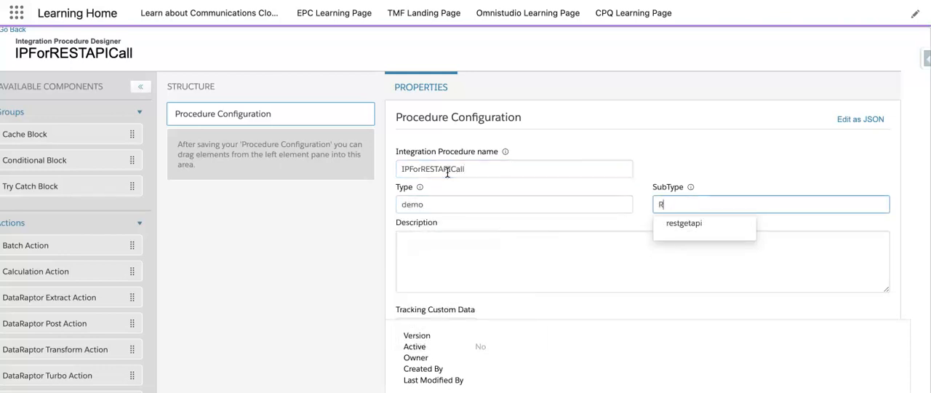
type("RestAPI")
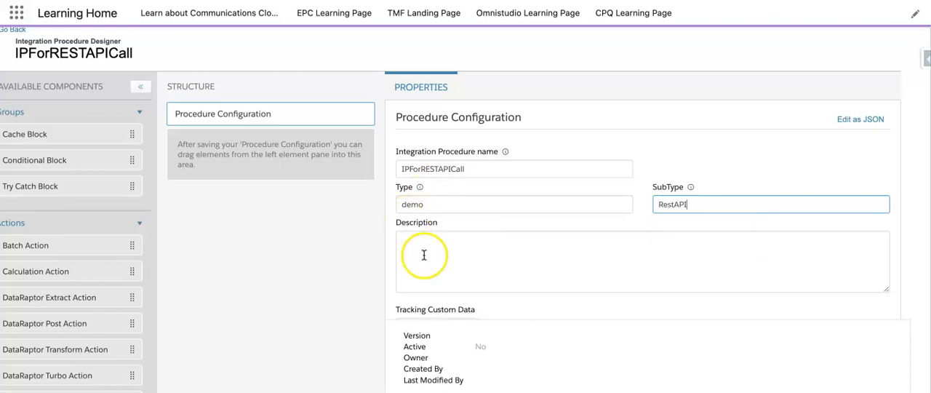
type("this VIP will be")
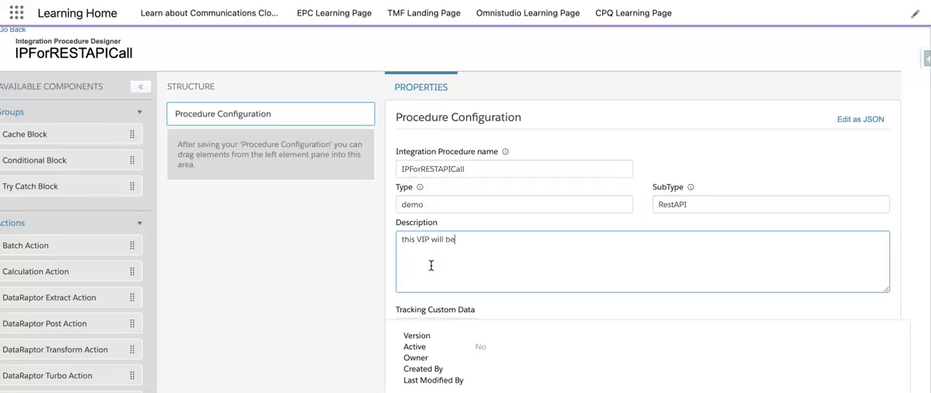
type("used as P")
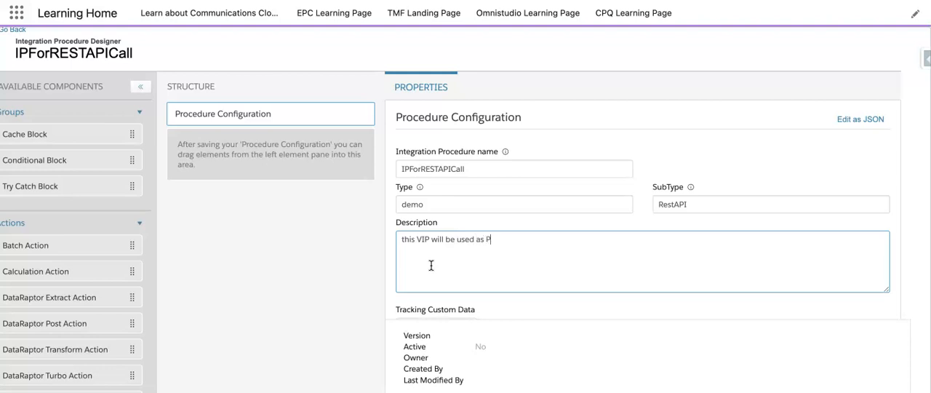
type("OST Call")
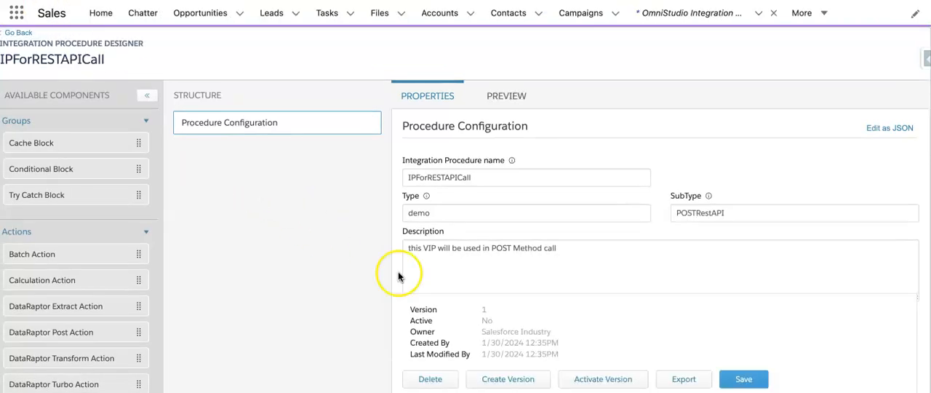
Scroll the Available Components to reach the DataRaptor Post and Response actions.
scroll("down", 3)
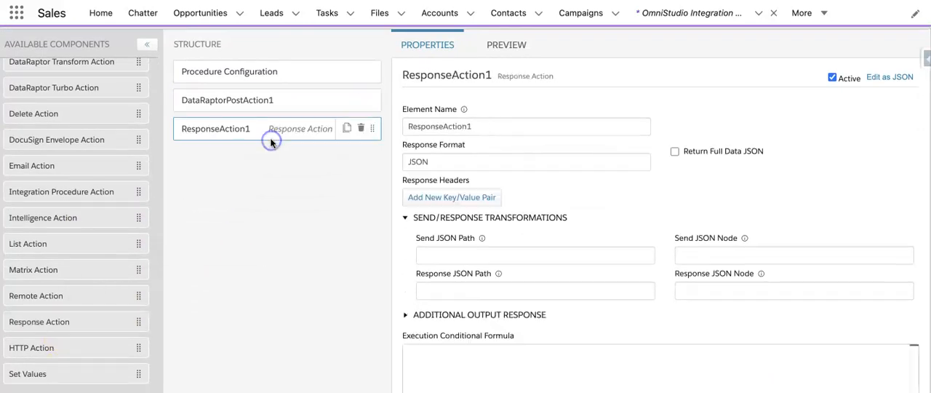
Set DataRaptorPostAction1's DataRaptor interface to CreateCase and open that DataRaptor.
left_click(227, 99)
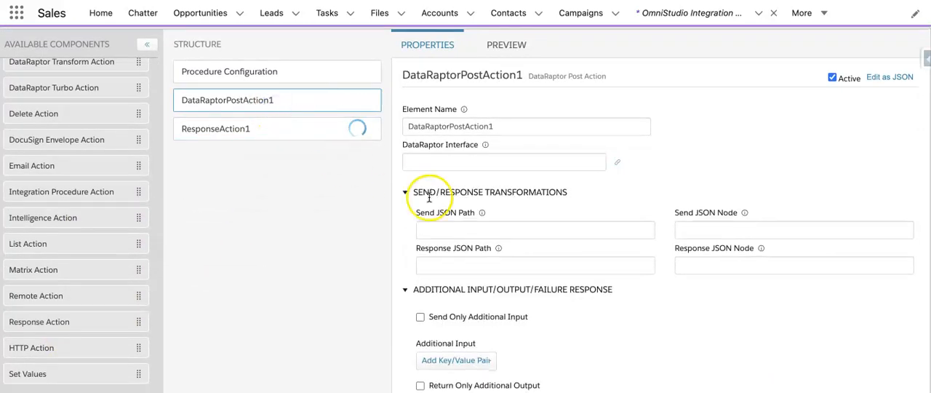
left_click(504, 162)
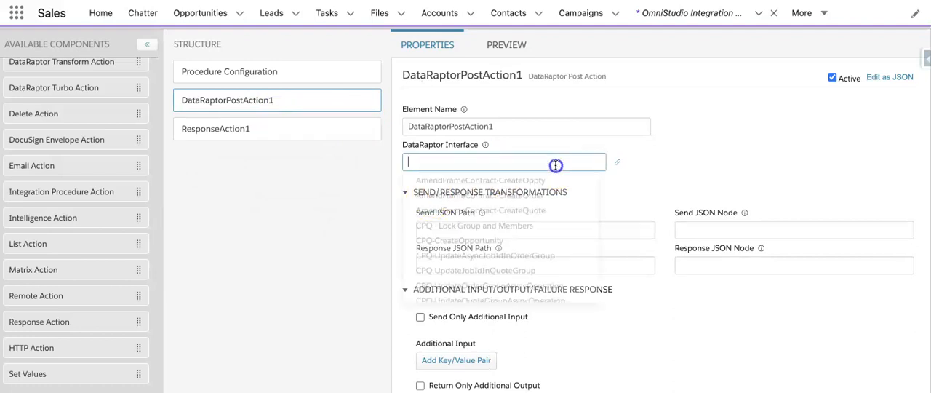
type("Create")
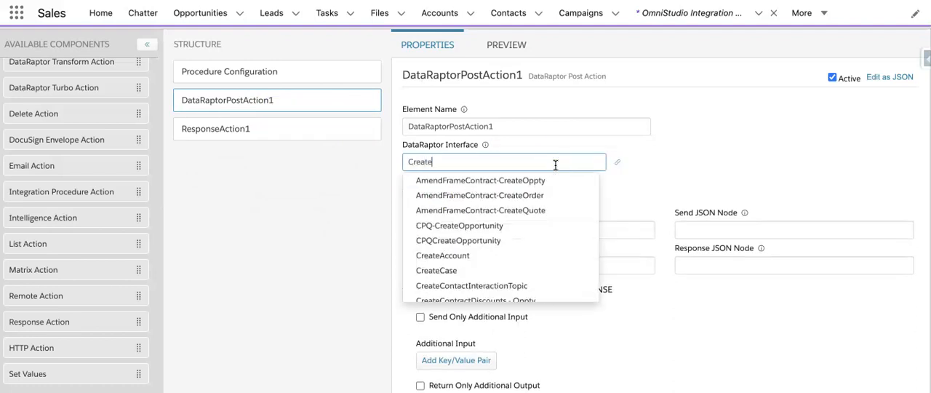
left_click(437, 270)
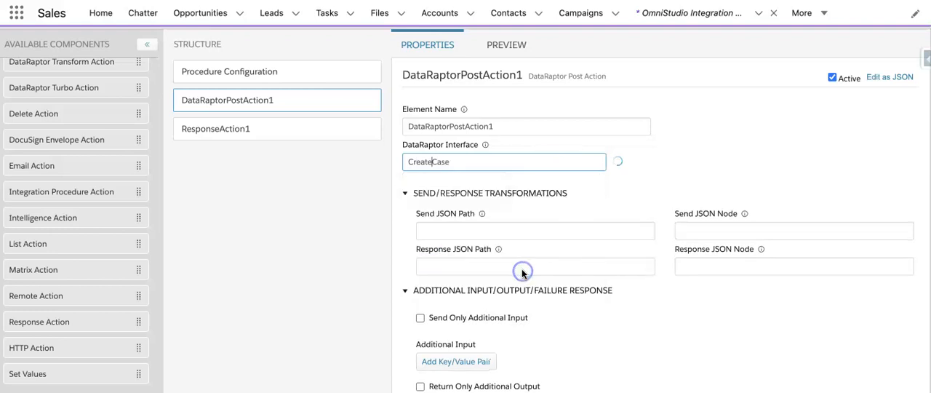
left_click(617, 162)
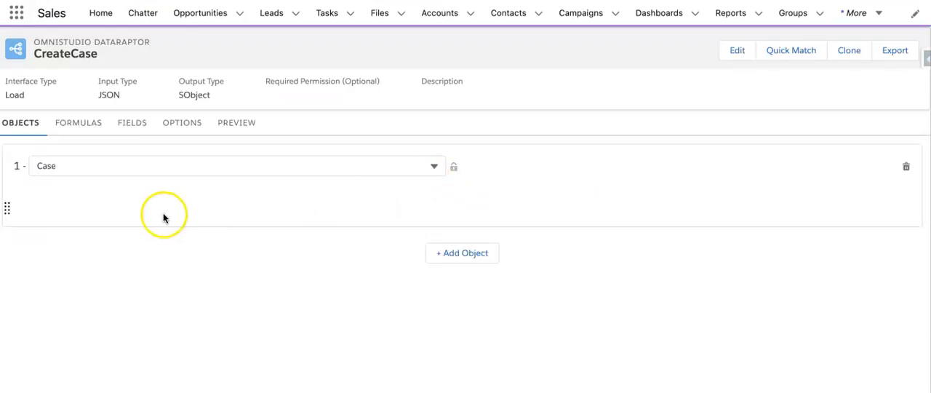
mouse_move(153, 191)
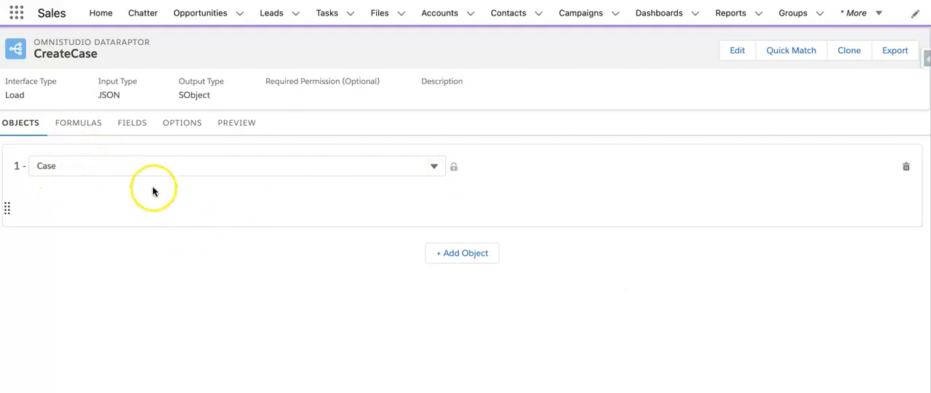
Review the CreateCase field and Case object mappings, then move to its preview.
left_click(132, 123)
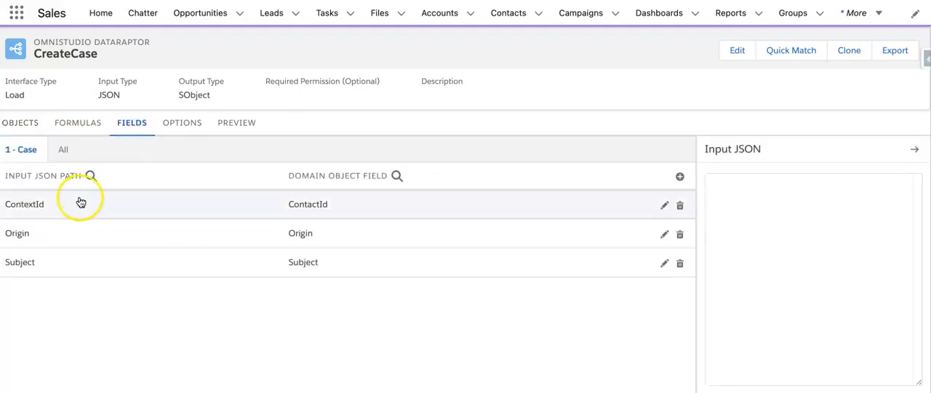
mouse_move(66, 262)
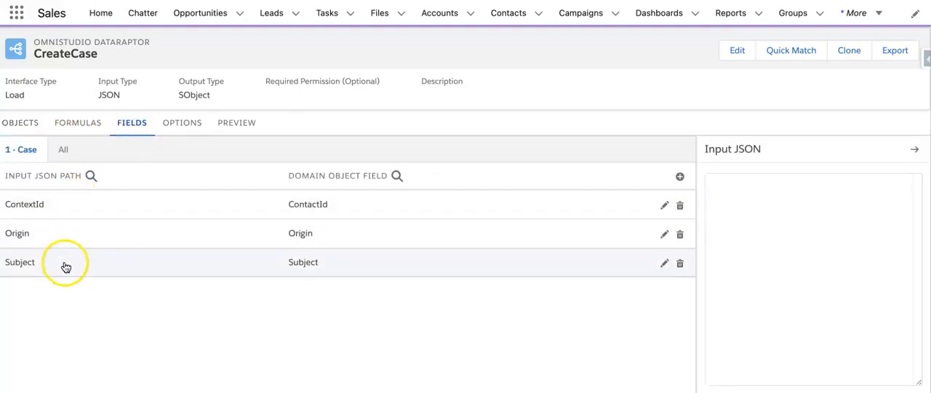
left_click(20, 122)
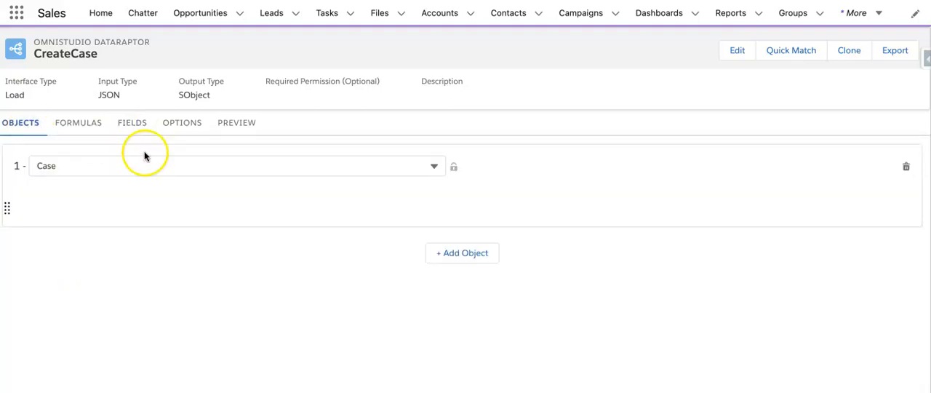
left_click(237, 122)
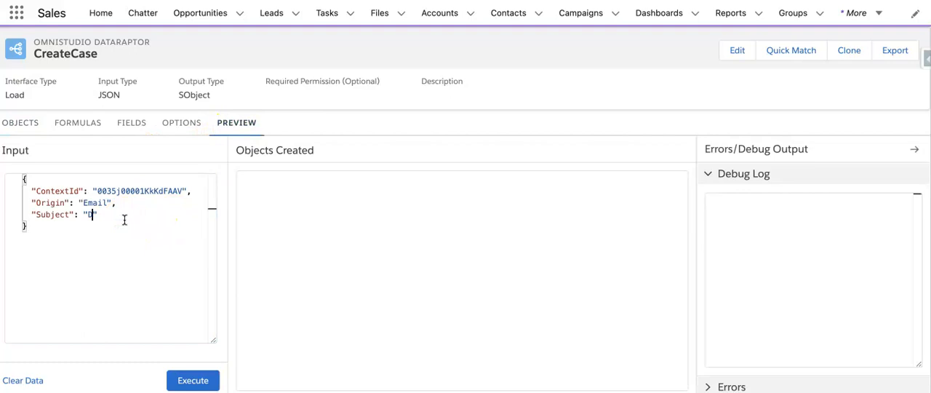
Enter 'Demoby DR' as the Subject in the CreateCase preview input.
type("emo")
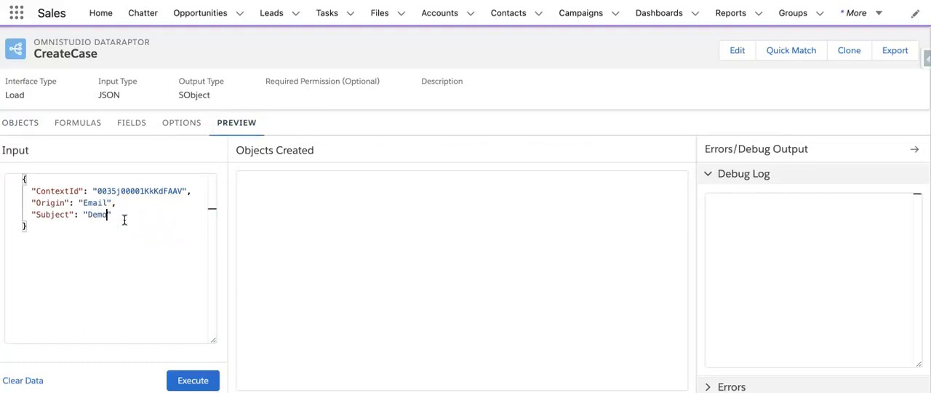
type("by")
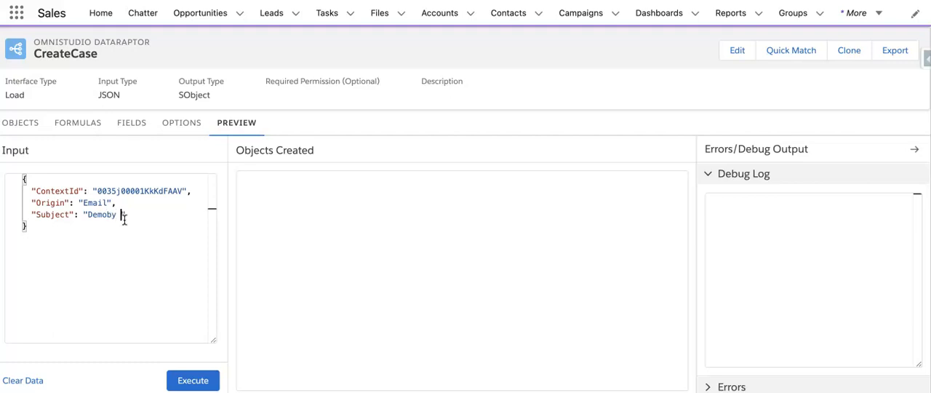
type("DH")
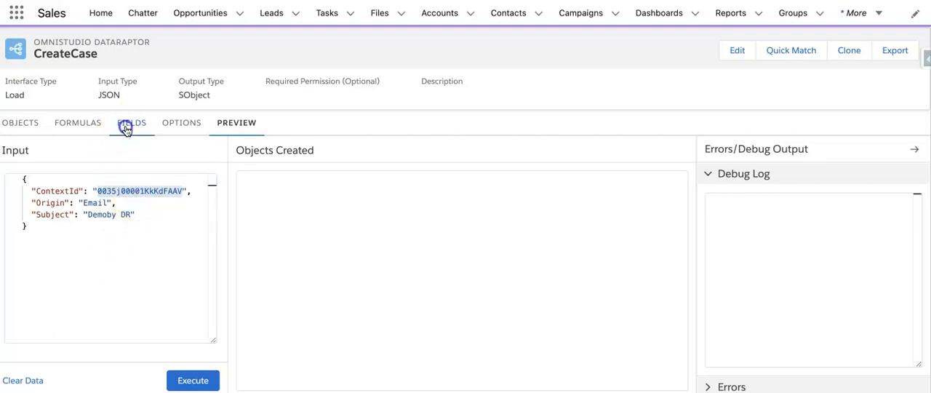
Check the field mappings, run the preview, and open the newly created Case record.
left_click(132, 122)
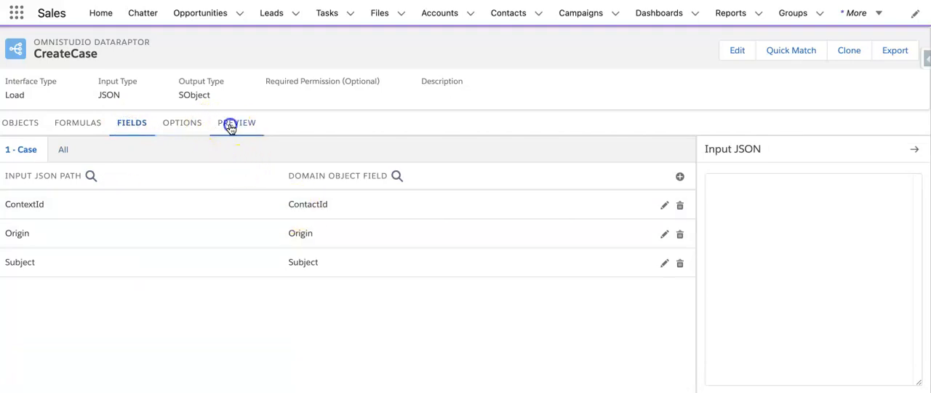
left_click(237, 123)
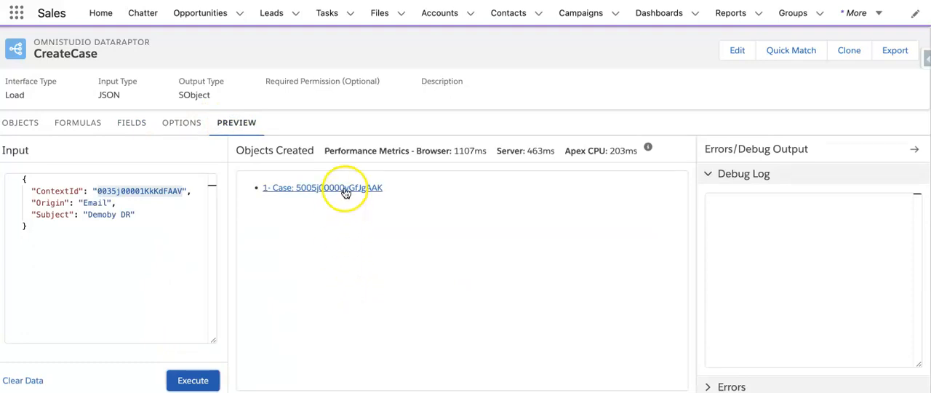
left_click(322, 188)
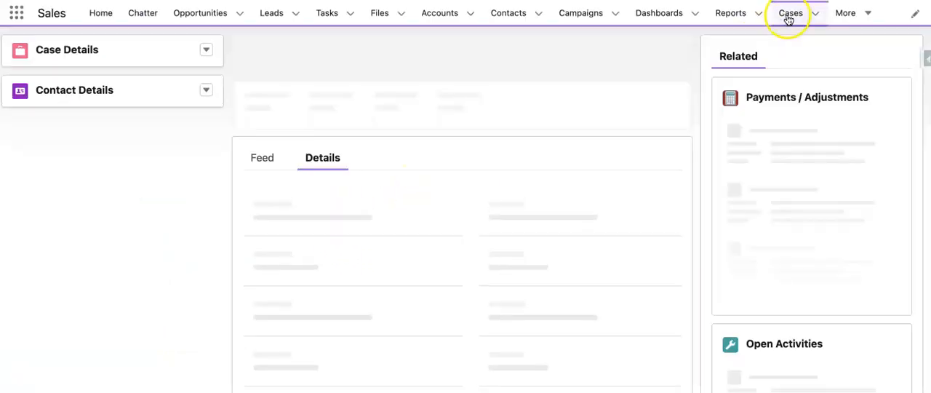
Open the Cases list in Sales to check the created case.
left_click(789, 13)
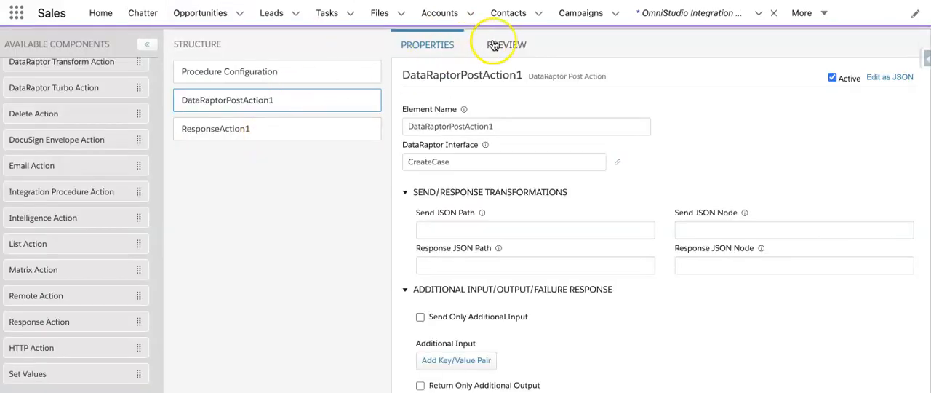
Enter the procedure's test input as JSON with Subject 'Demo test By IP', then return to Properties.
left_click(507, 45)
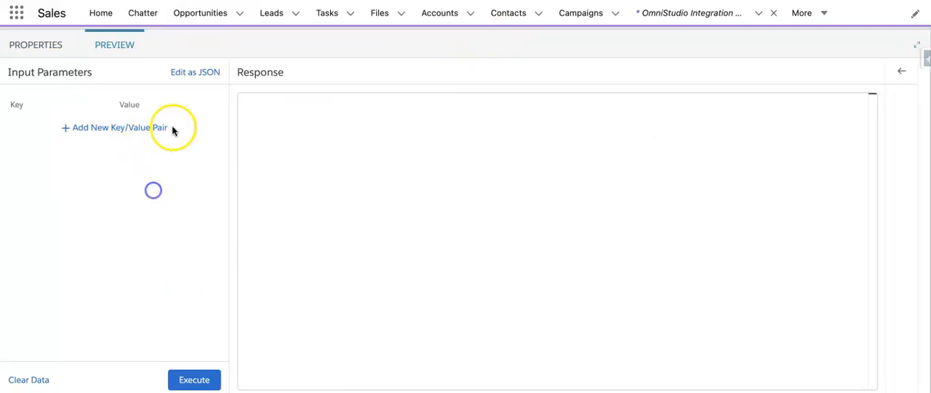
left_click(195, 71)
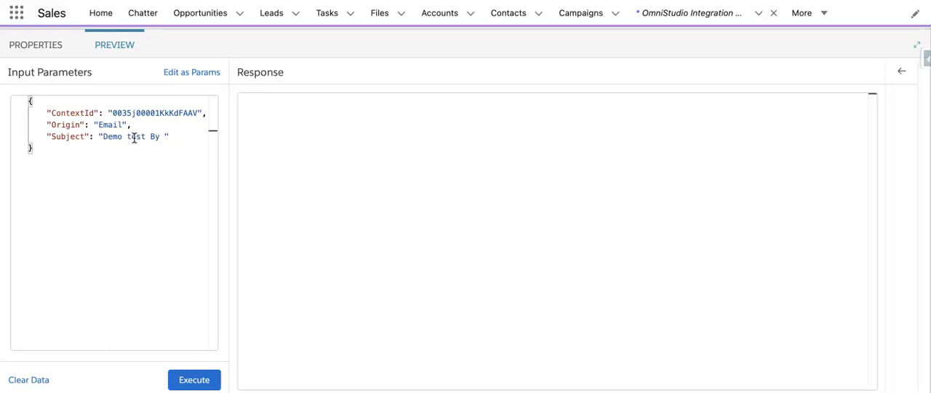
type("IP")
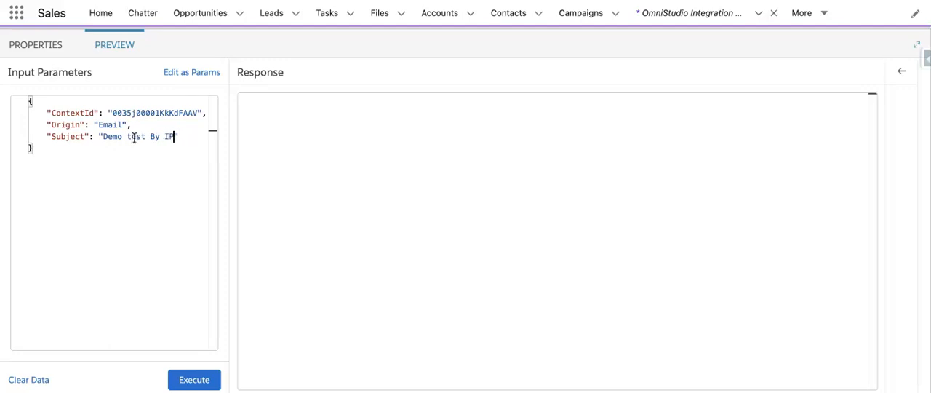
left_click(35, 45)
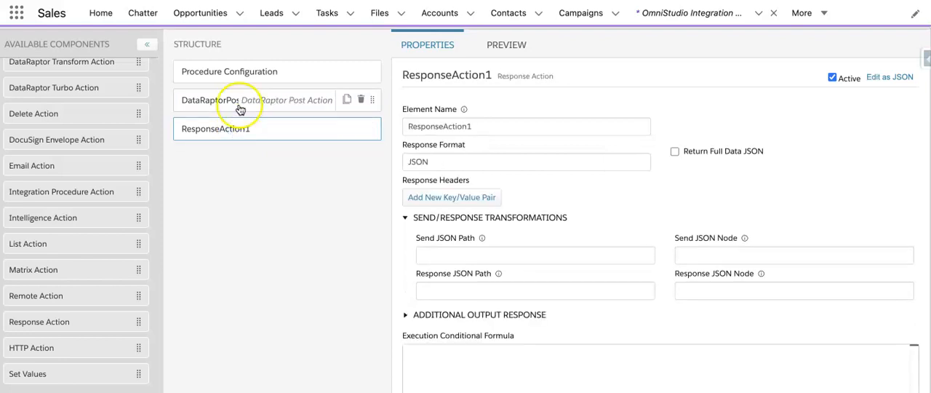
Add an additional output entry keyed 'Response' to ResponseAction1.
left_click(225, 100)
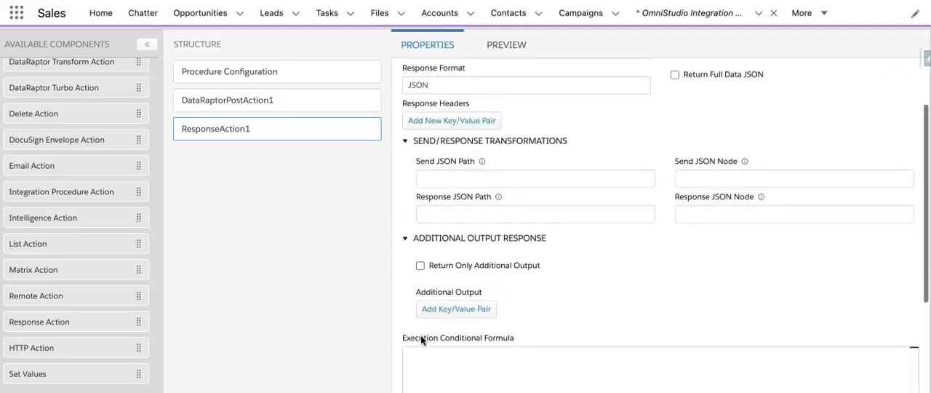
left_click(456, 309)
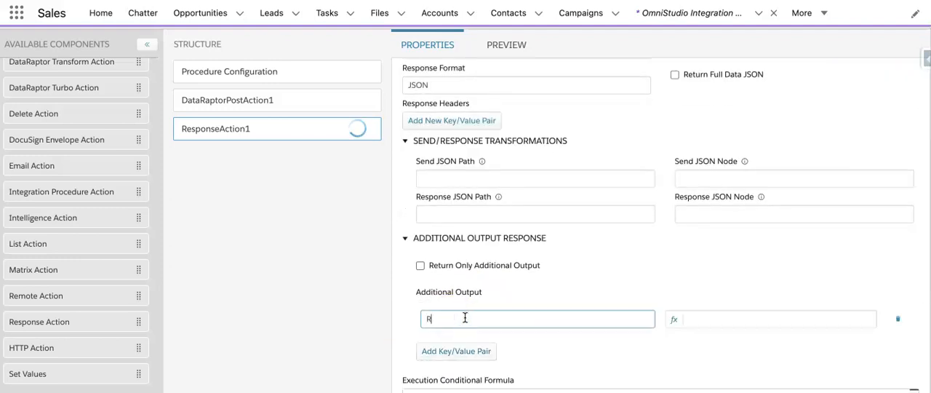
type("esponse")
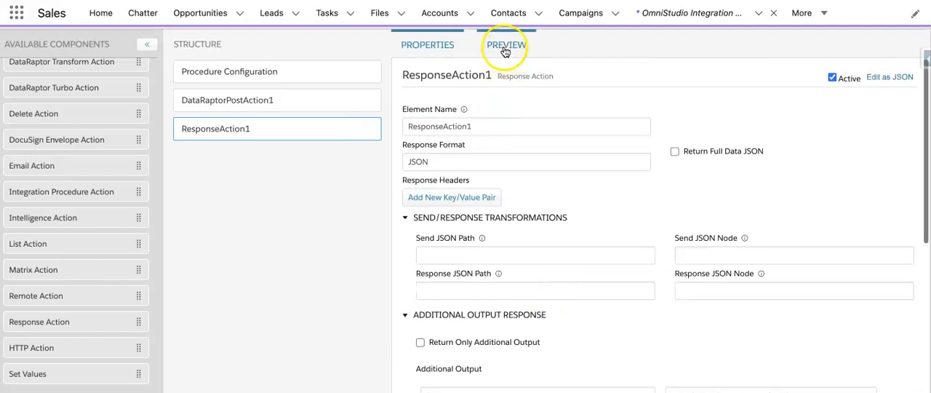
Execute the integration procedure preview with the Demo test By IP input.
left_click(506, 46)
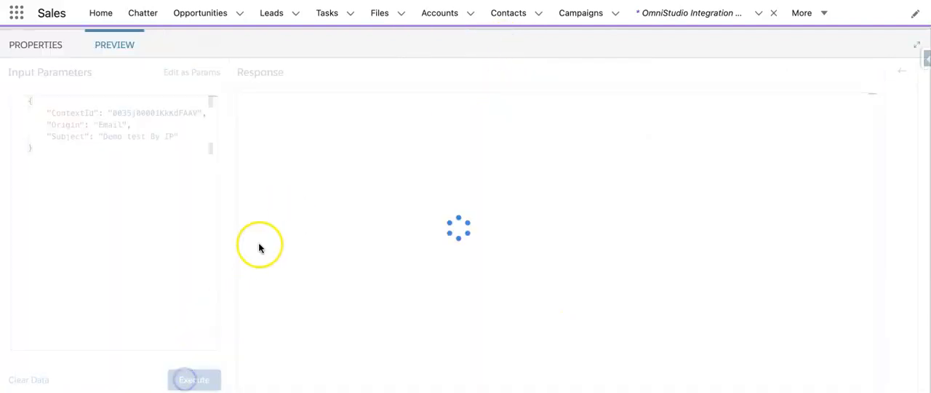
left_click(194, 379)
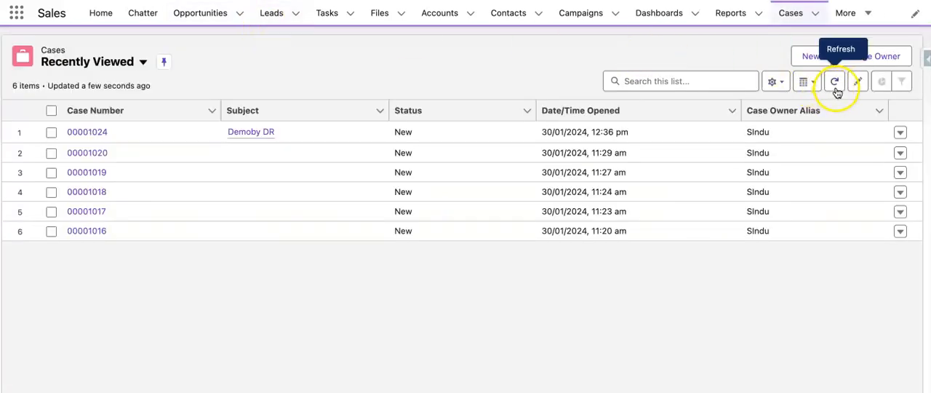
Refresh the Recently Viewed Cases list so the new 'Demo test By IP' case 00001025 appears.
left_click(834, 81)
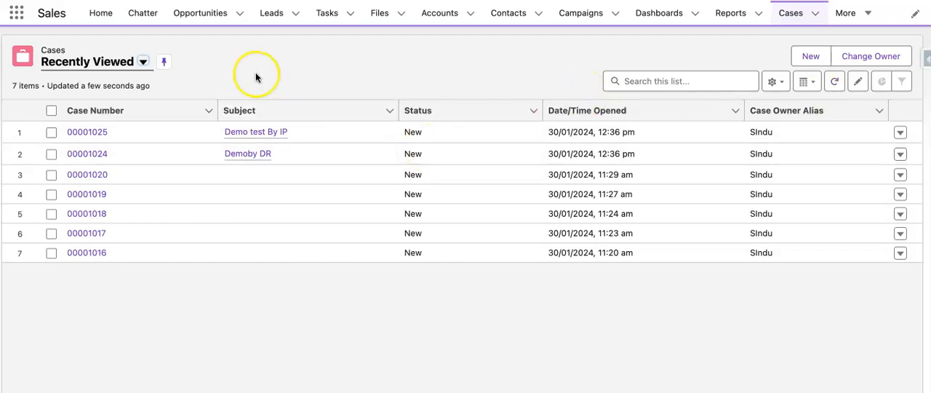
mouse_move(276, 136)
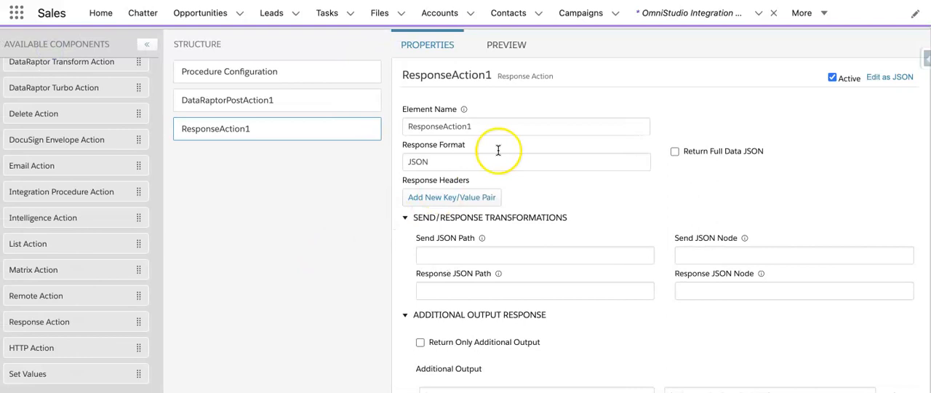
Verify ResponseAction1's Response output maps to %DataRaptorPostAction1% and activate procedure version 1.
scroll("down", 3)
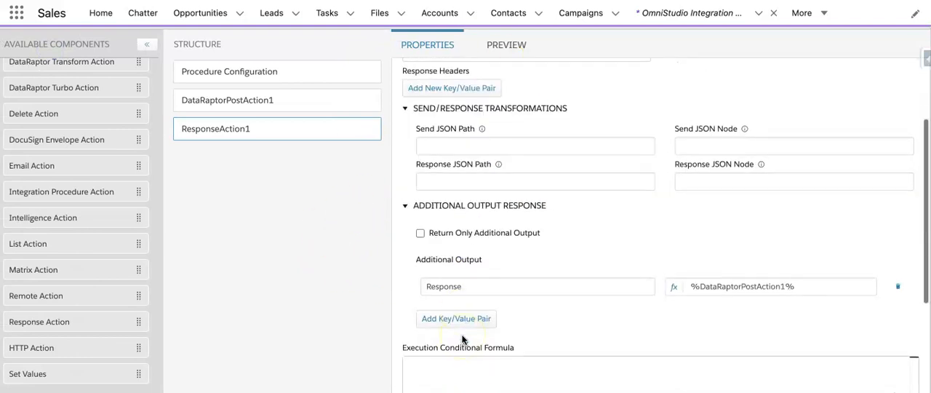
scroll("down", 3)
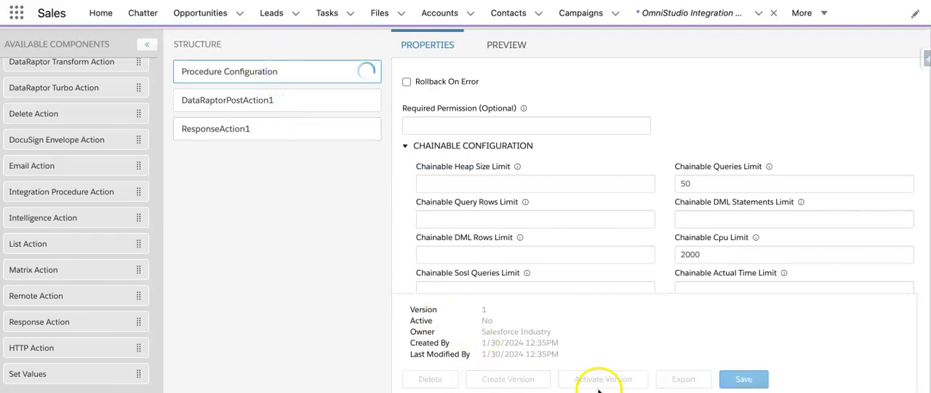
left_click(602, 378)
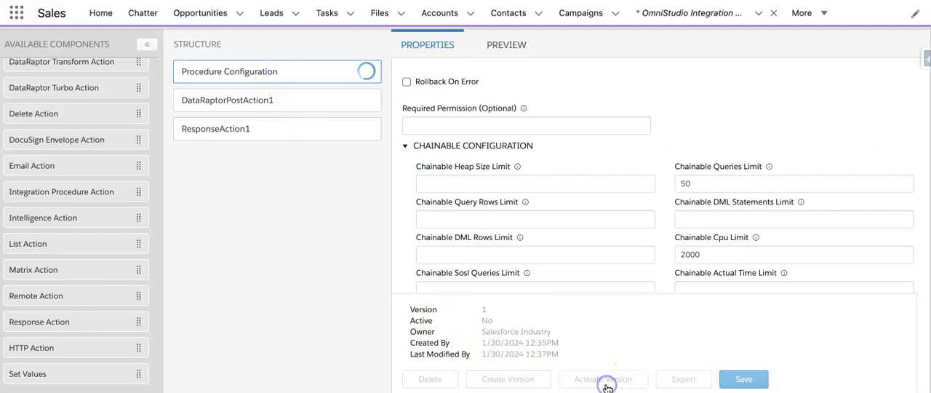
mouse_move(540, 163)
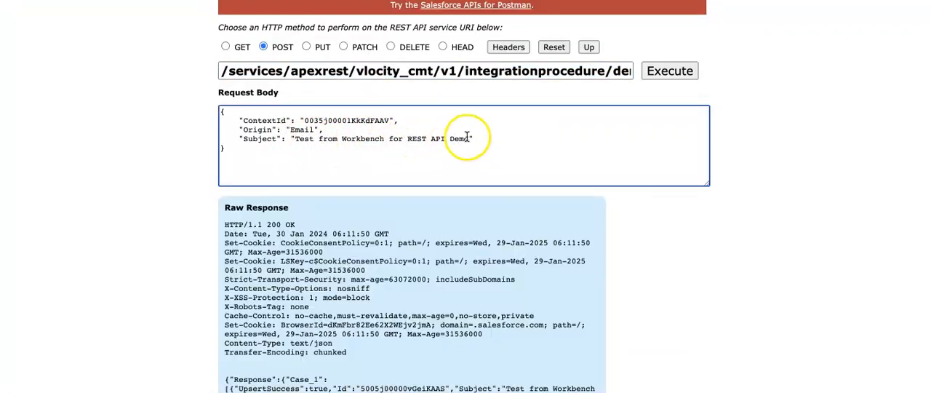
mouse_move(500, 223)
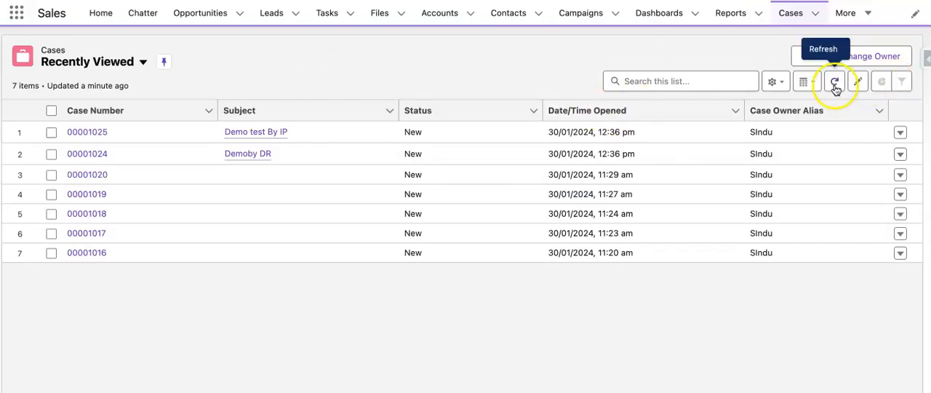
Refresh the Recently Viewed Cases list to look for the case created from Workbench.
left_click(834, 80)
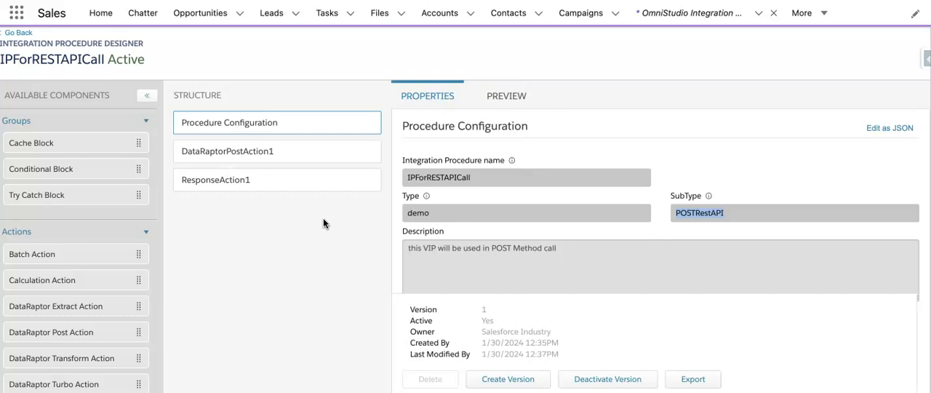
mouse_move(509, 183)
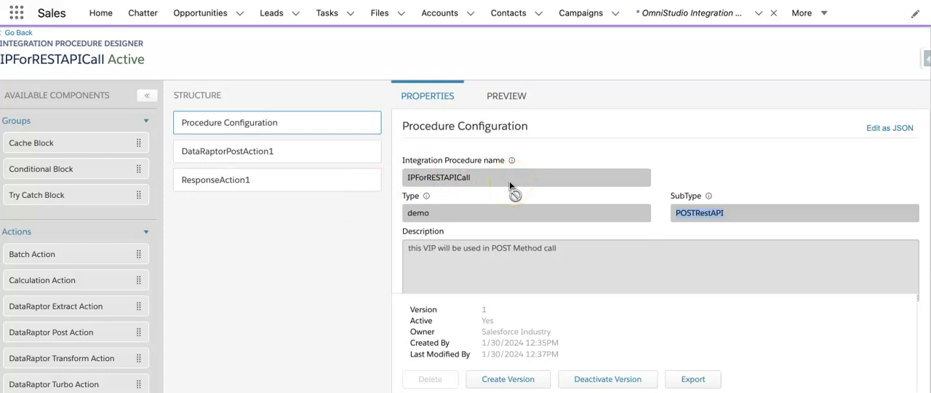
mouse_move(396, 188)
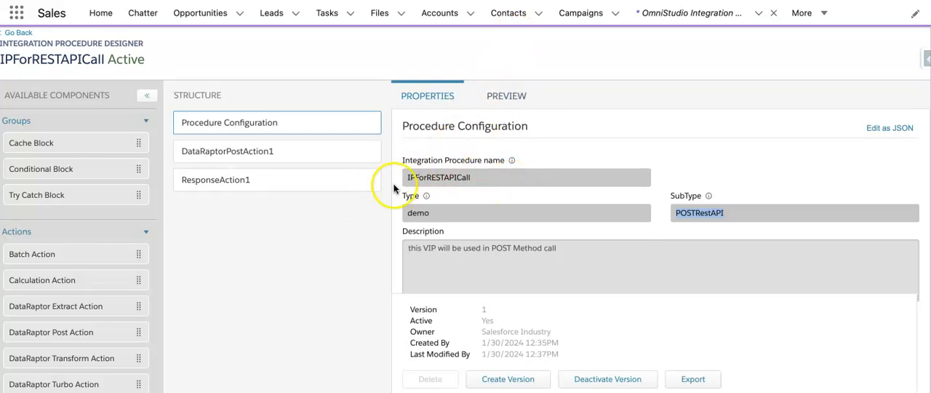